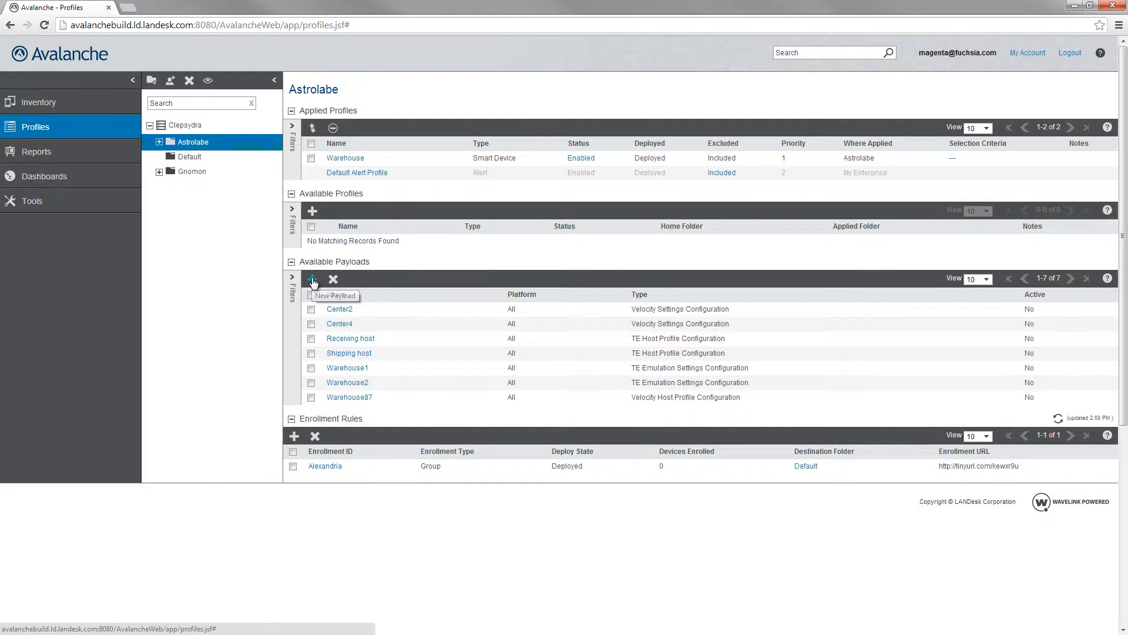
Step: Start a new payload for Astrolabe with the All platform selected
{"action": "left_click", "coordinate": [312, 279]}
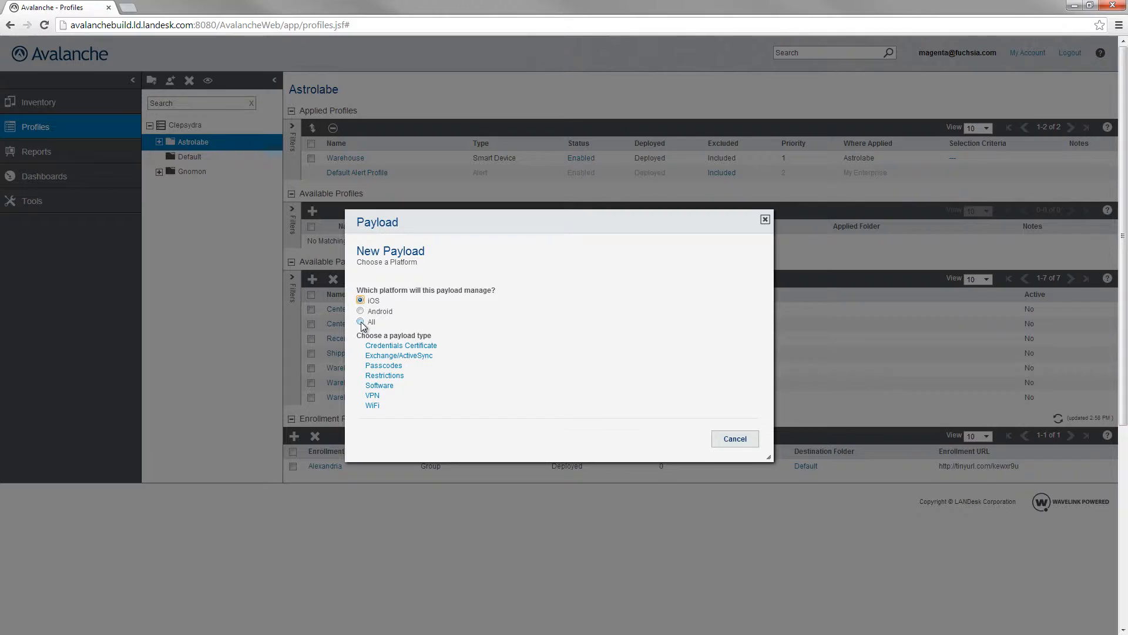
{"action": "left_click", "coordinate": [361, 321]}
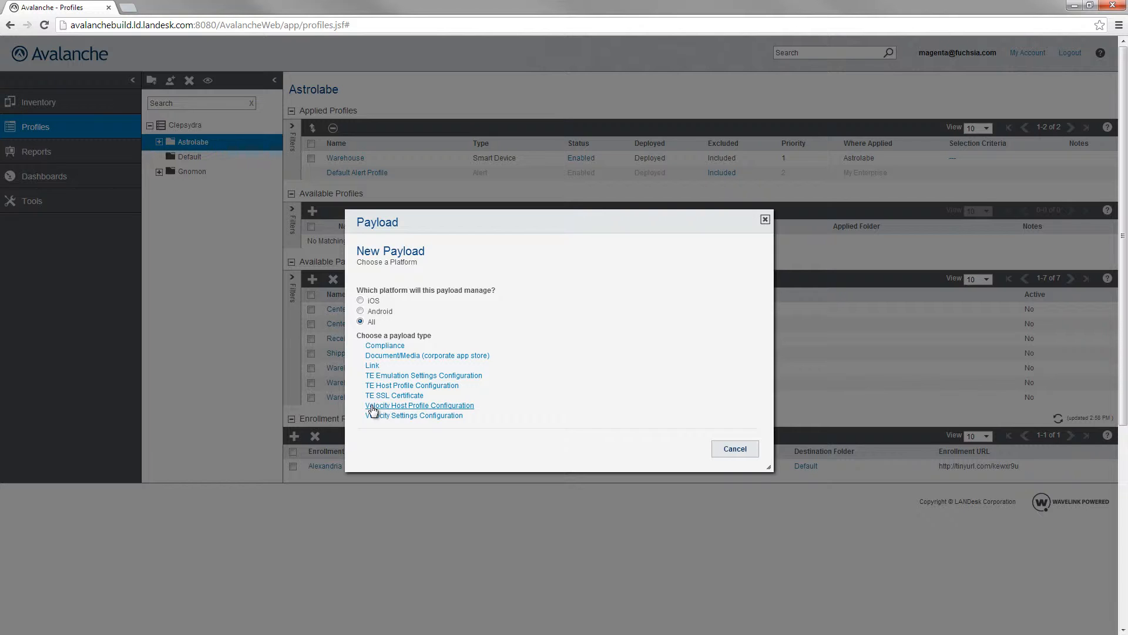
{"action": "left_click", "coordinate": [420, 405]}
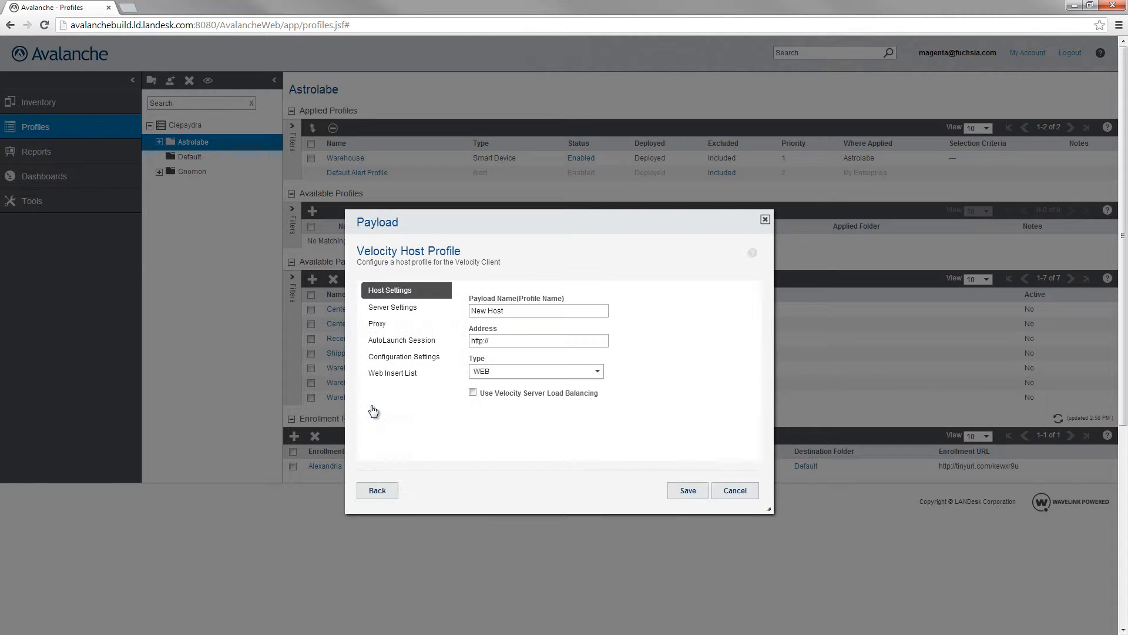
{"action": "left_click", "coordinate": [538, 310]}
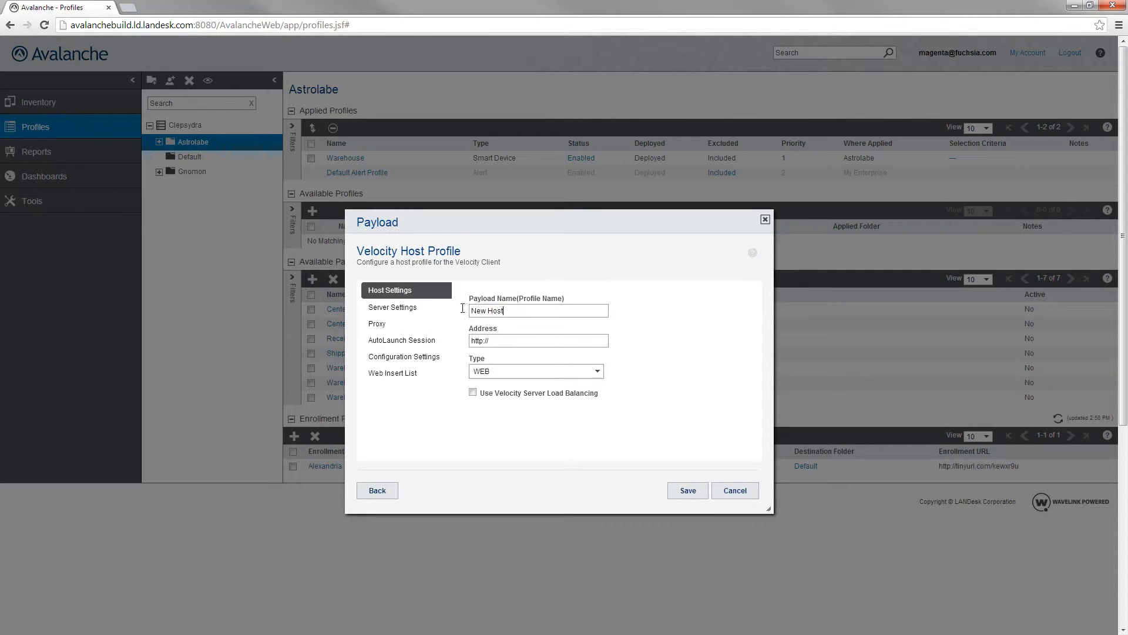
{"action": "type", "text": "TestHost"}
{"action": "left_click", "coordinate": [539, 340]}
{"action": "type", "text": "10.16.124.53"}
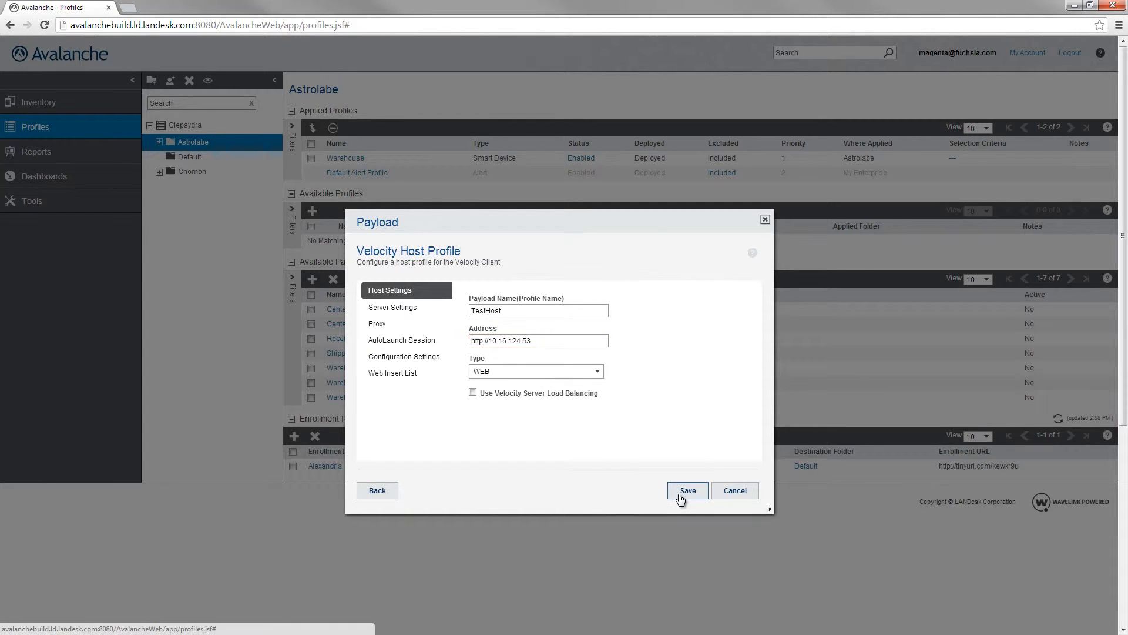
{"action": "left_click", "coordinate": [686, 490]}
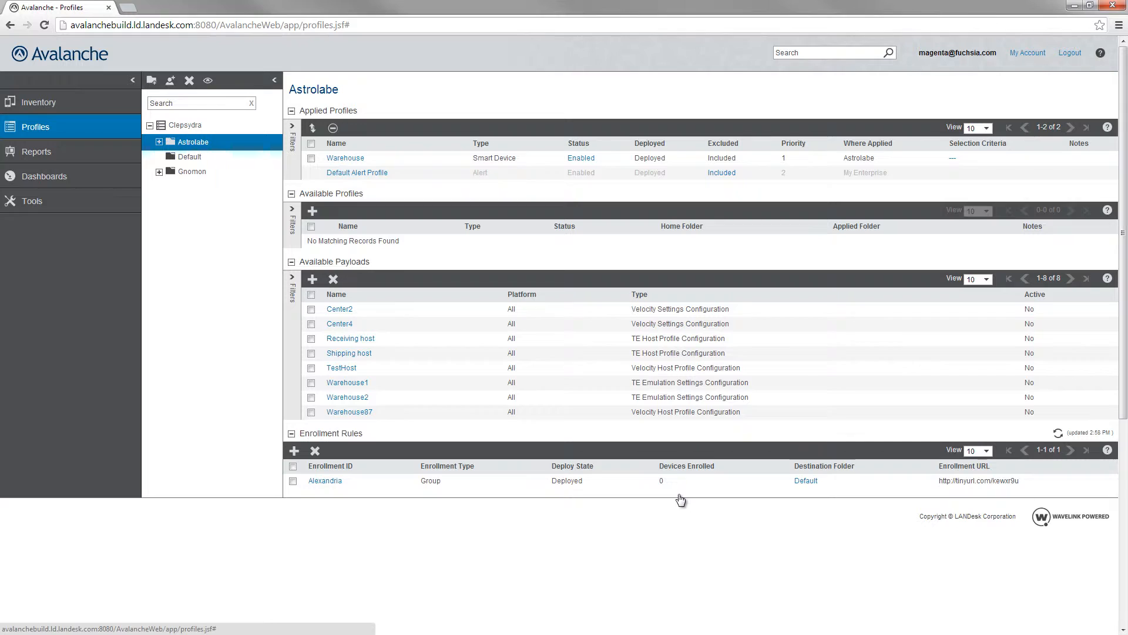
Step: Save Application Configuration Profile 2 with Warehouse1, Receiving host and TestHost payloads
{"action": "left_click", "coordinate": [312, 211]}
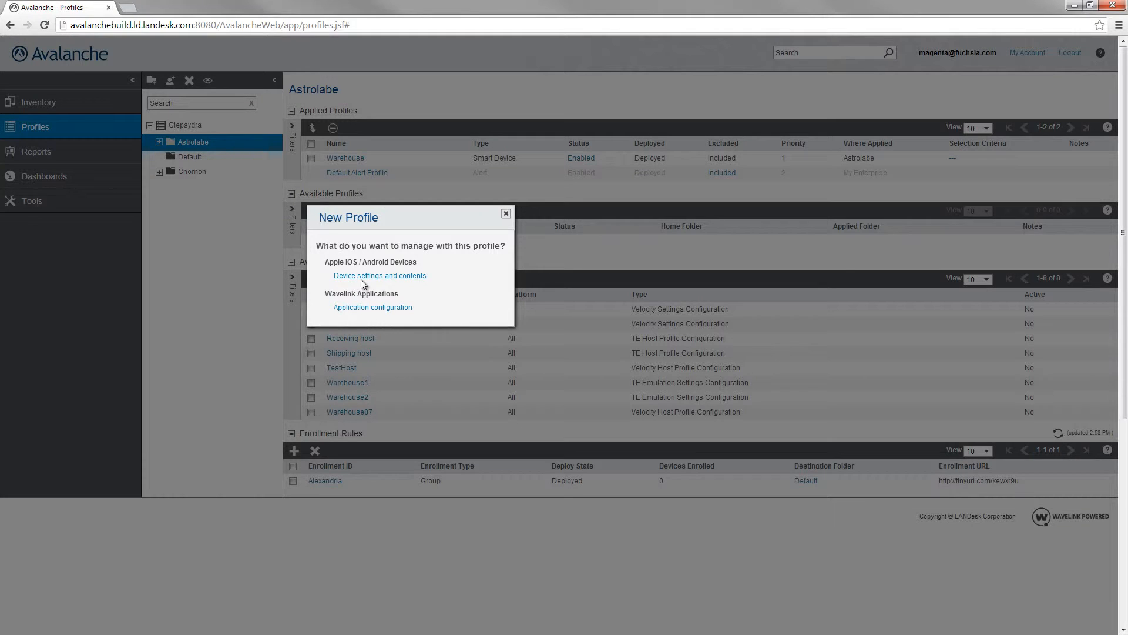
{"action": "left_click", "coordinate": [373, 308]}
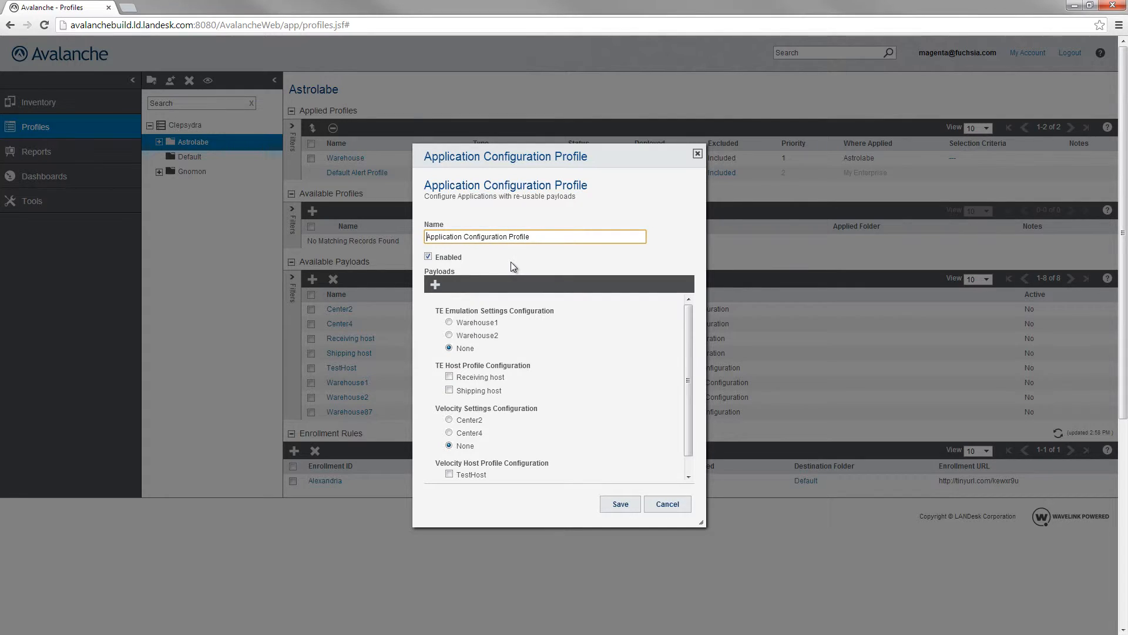
{"action": "type", "text": "2"}
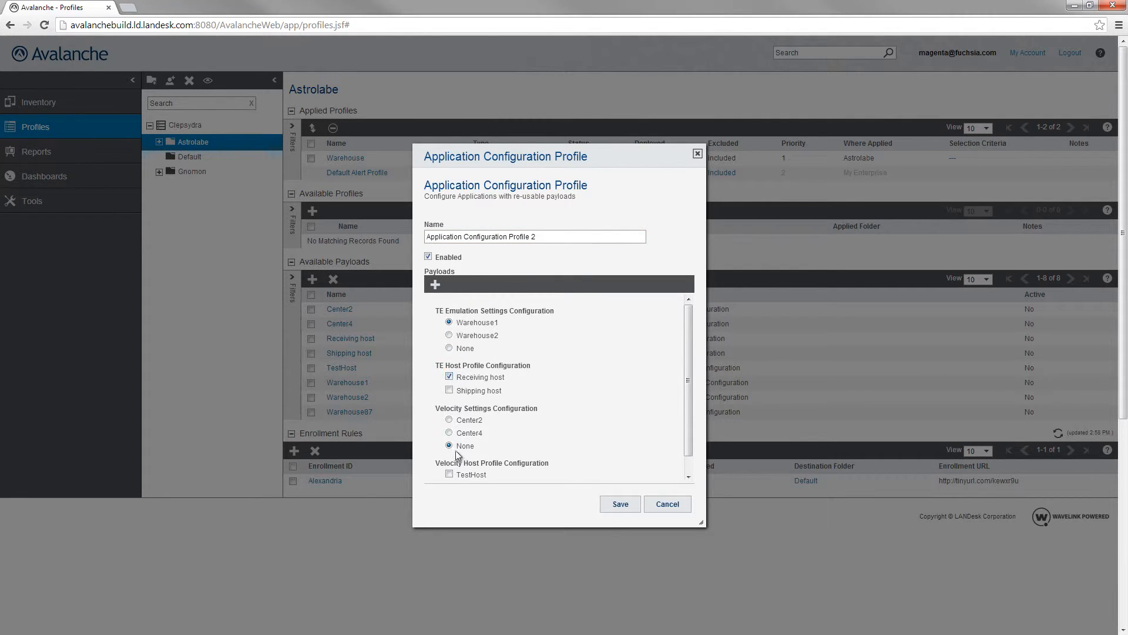
{"action": "left_click", "coordinate": [619, 503]}
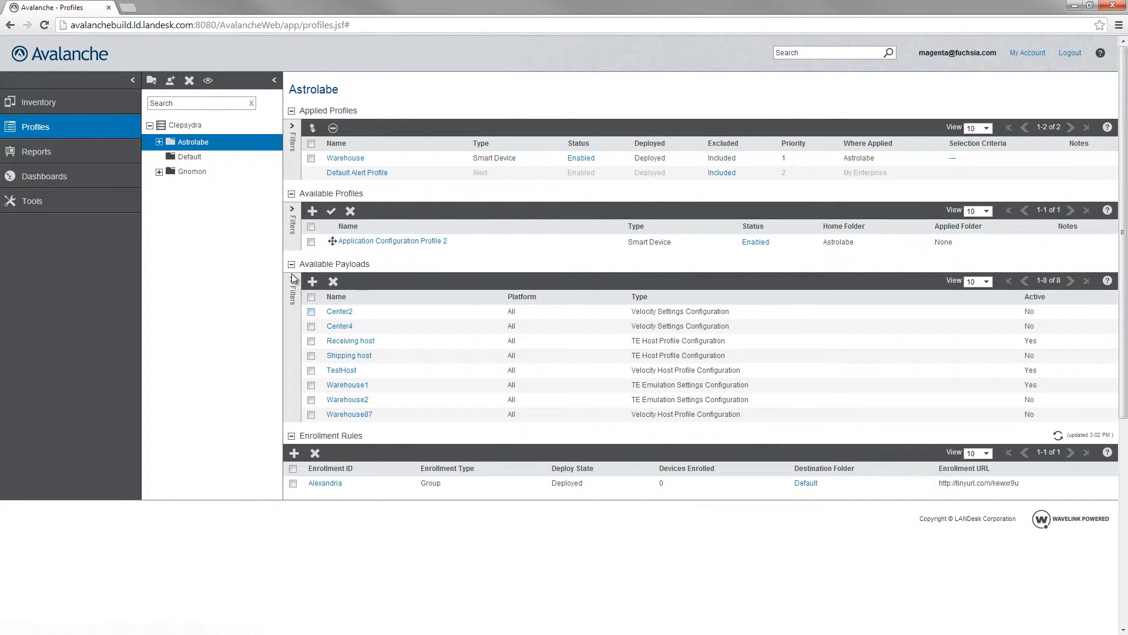
Step: Apply Application Configuration Profile 2 to Astrolabe and confirm the apply wizard
{"action": "left_click", "coordinate": [311, 241]}
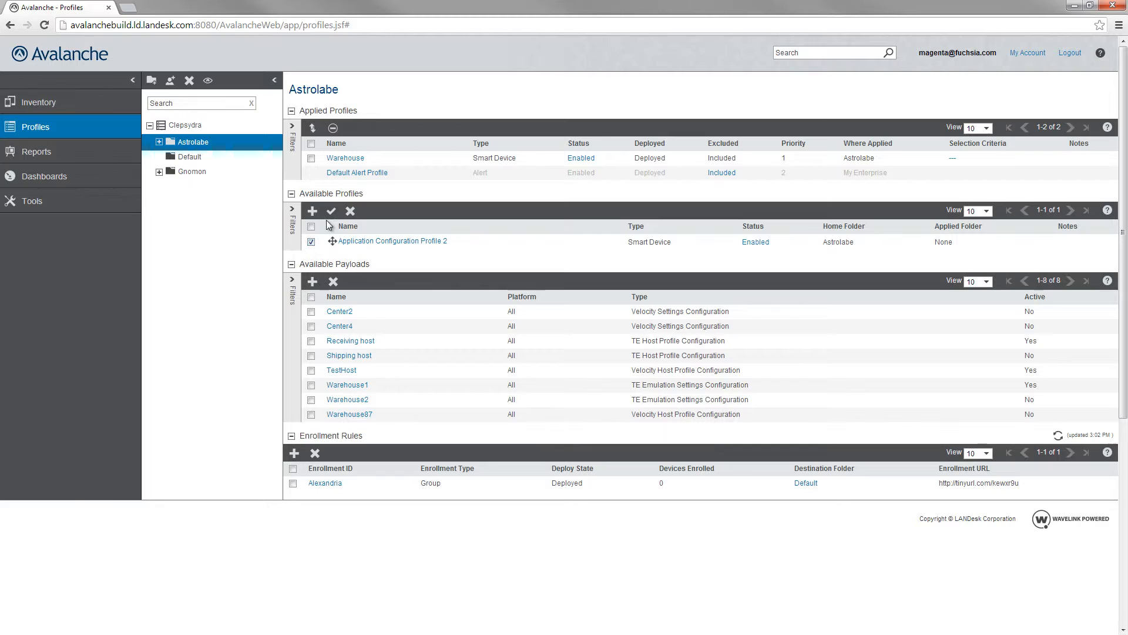
{"action": "left_click", "coordinate": [331, 211]}
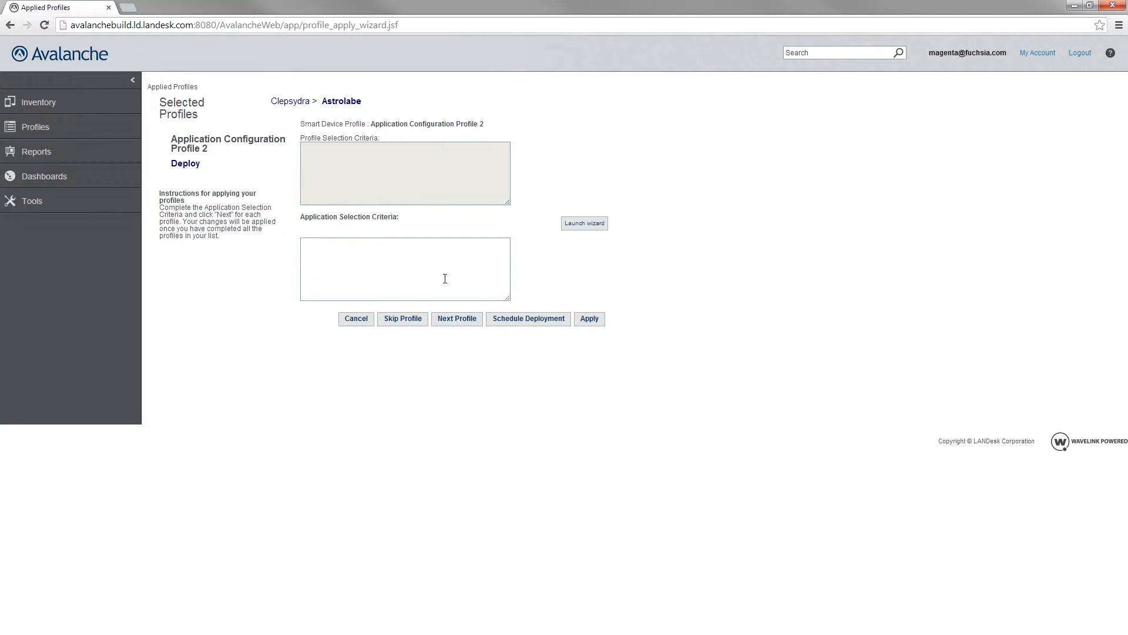
{"action": "left_click", "coordinate": [589, 318]}
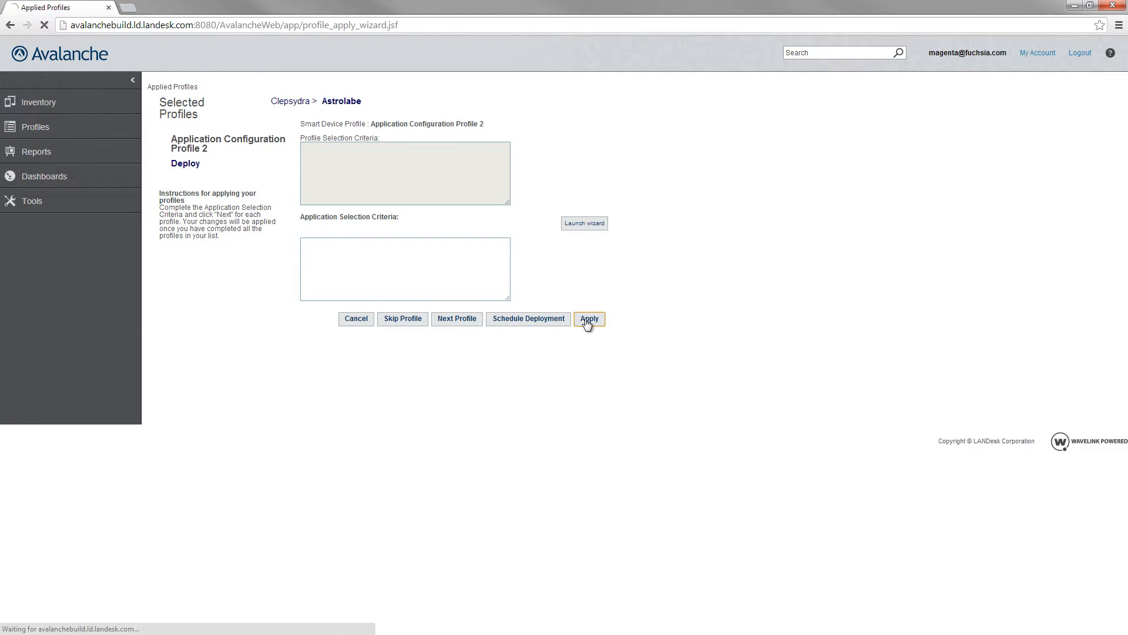
{"action": "left_click", "coordinate": [589, 318]}
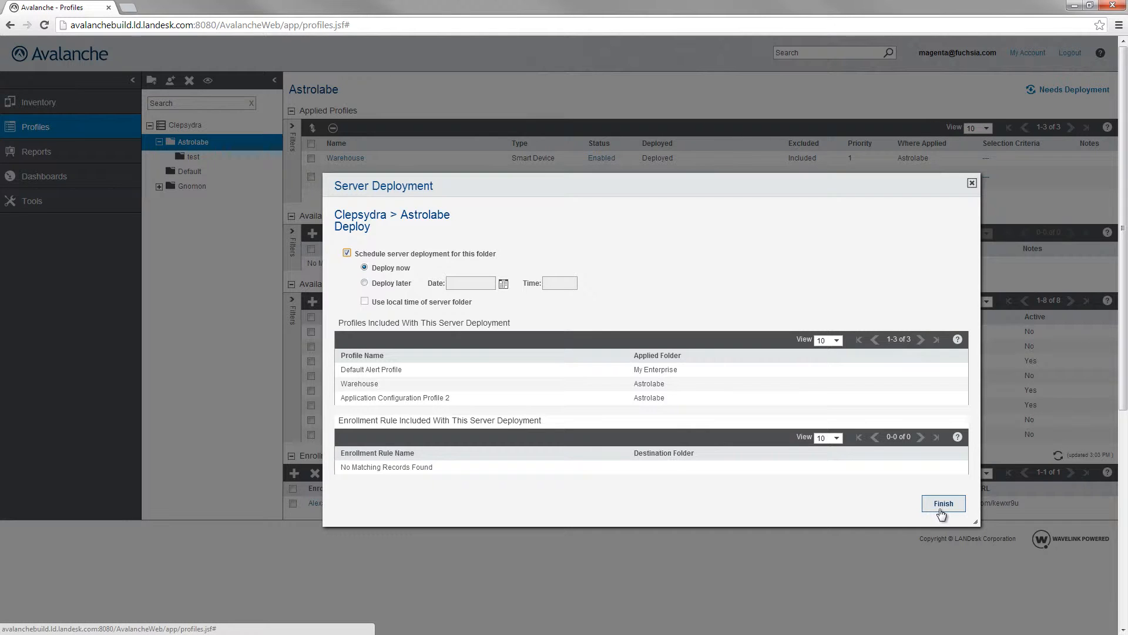
Step: Finish Server Deployment with Deploy now so Profile 2 is deployed
{"action": "left_click", "coordinate": [943, 503]}
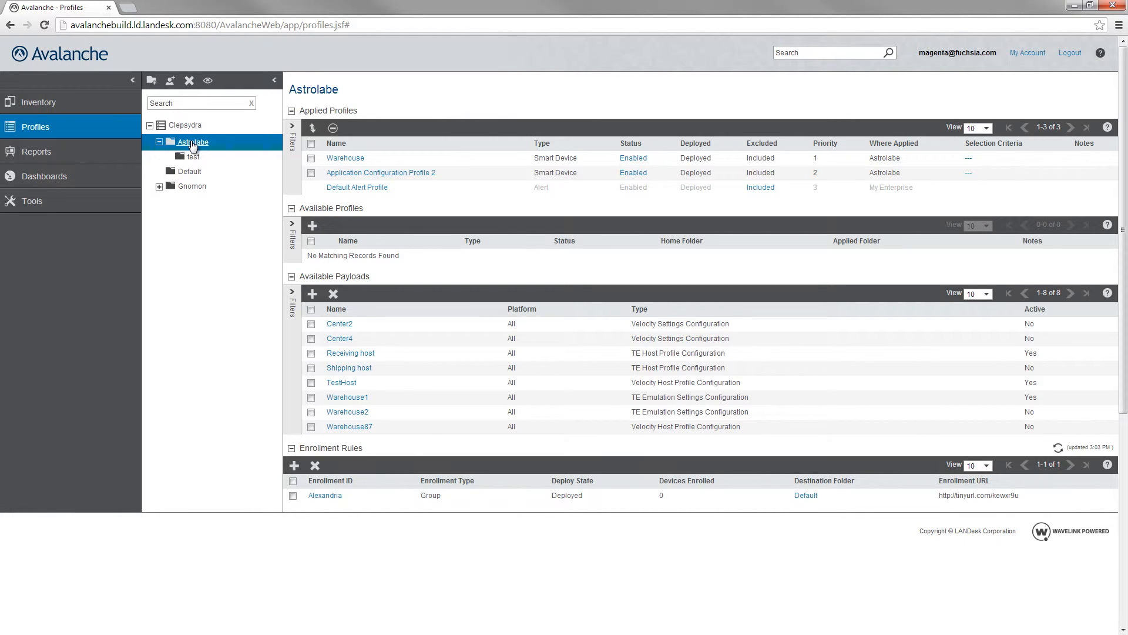
Step: Select the Astrolabe folder and print its QR code in a new tab
{"action": "left_click", "coordinate": [192, 142]}
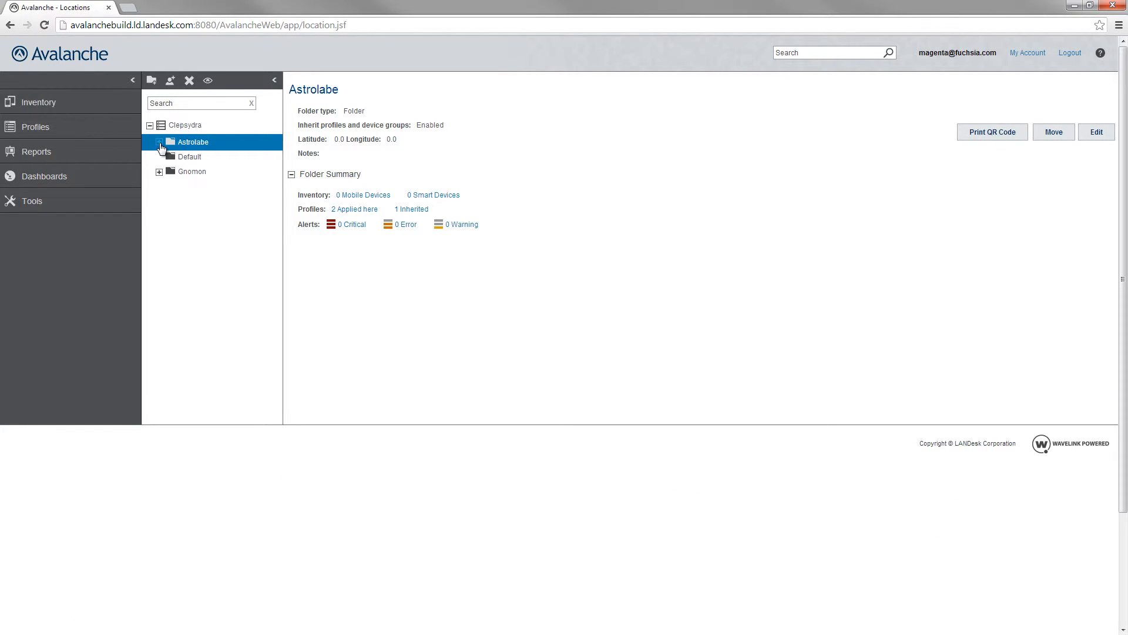
{"action": "left_click", "coordinate": [159, 141]}
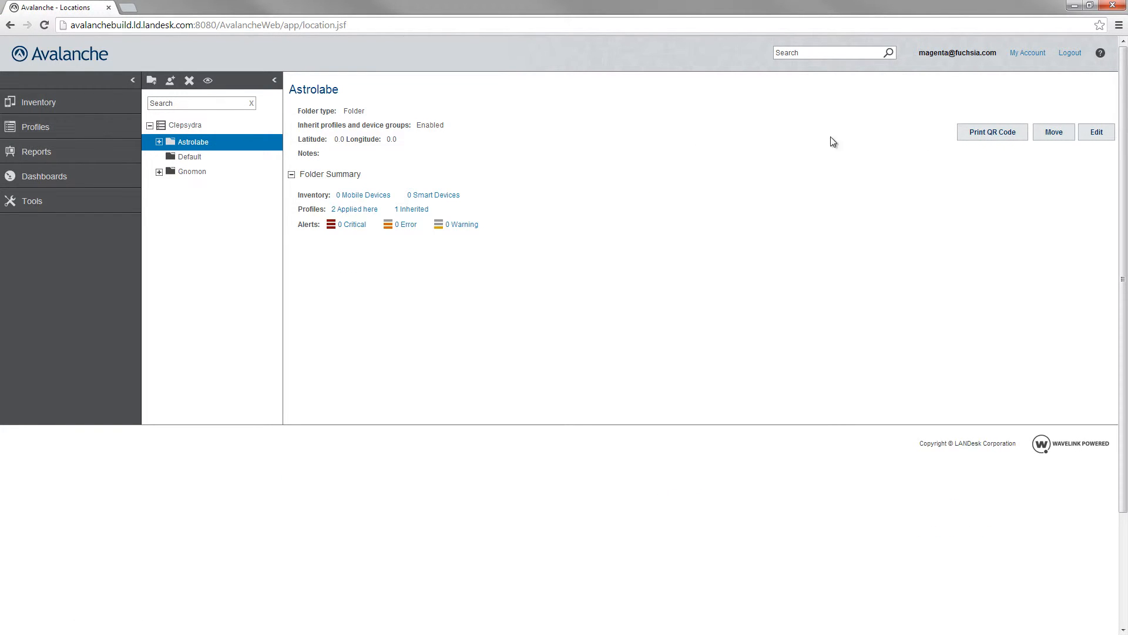
{"action": "left_click", "coordinate": [992, 132]}
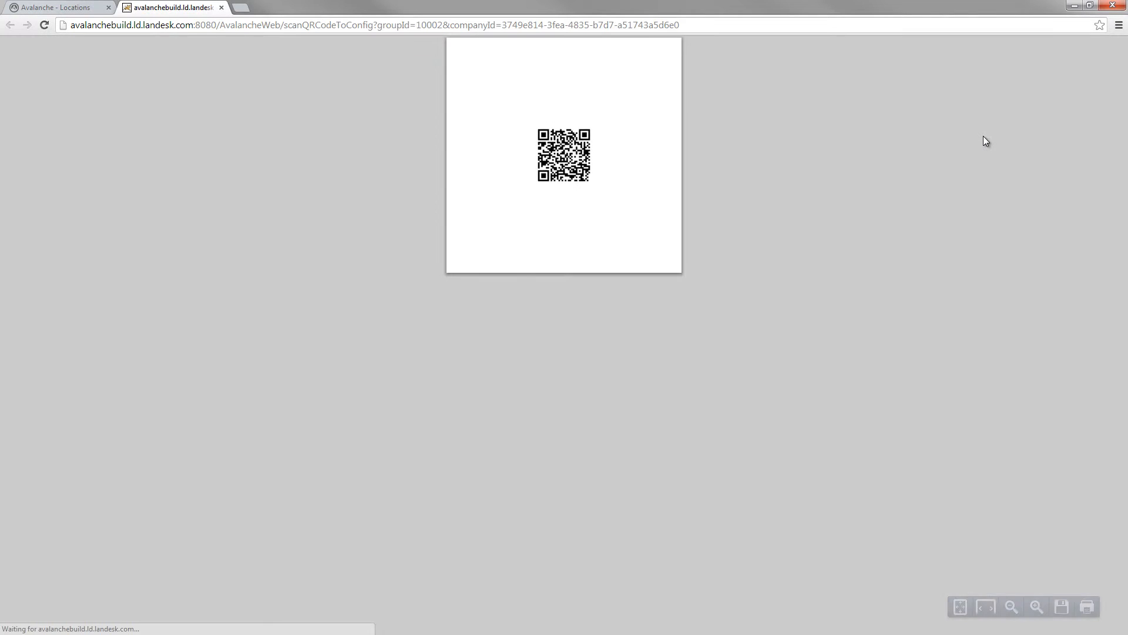
{"action": "mouse_move", "coordinate": [177, 511]}
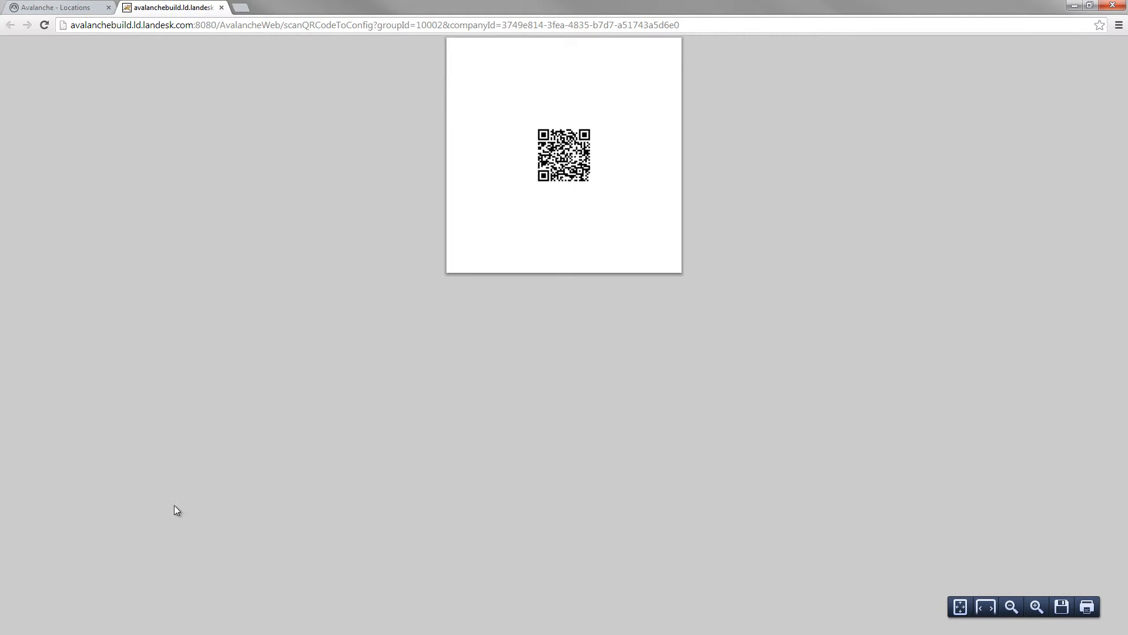